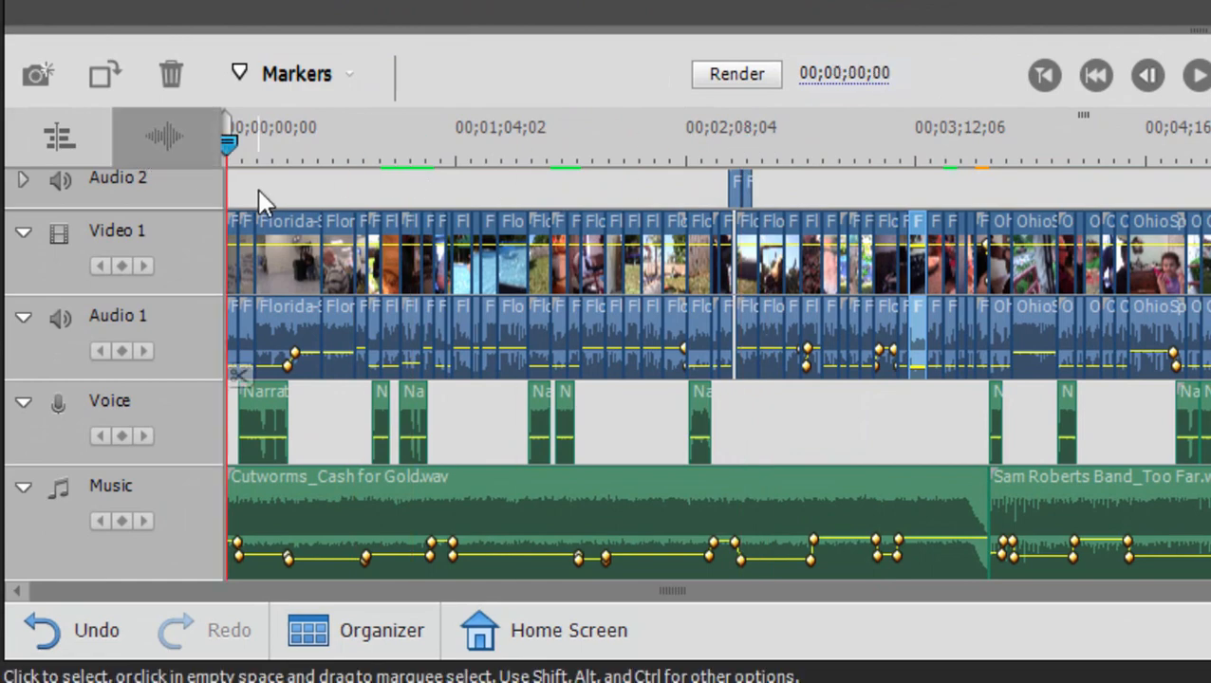
mouse_move(247, 167)
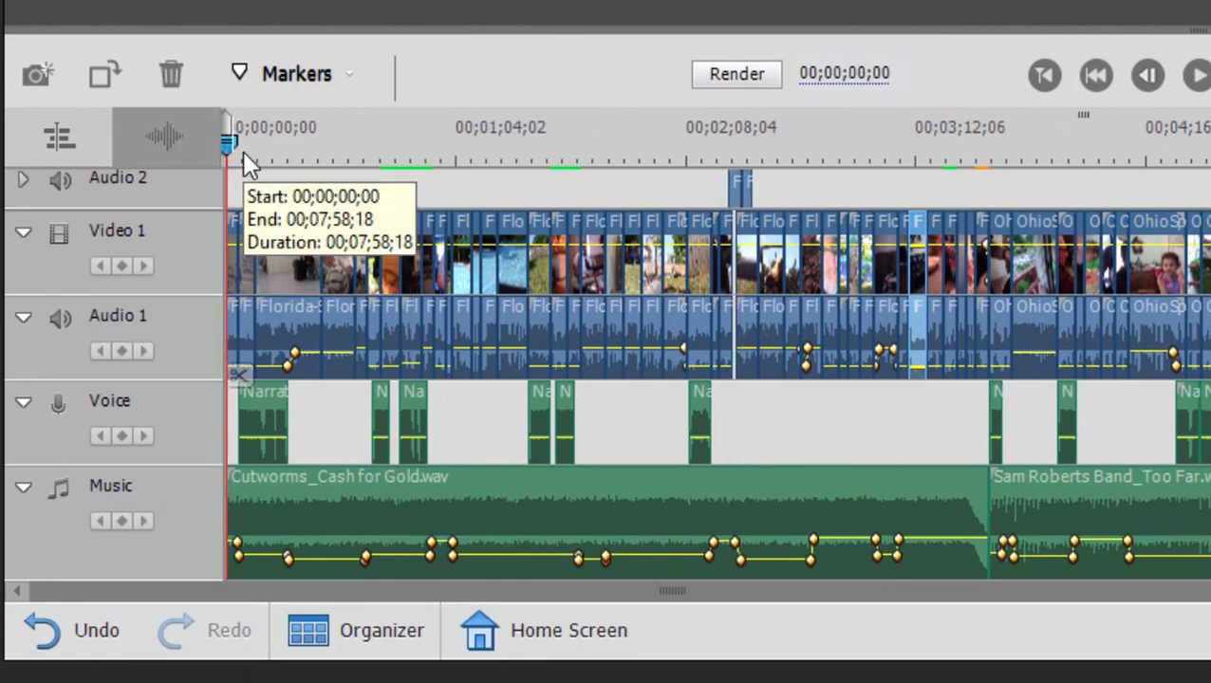
- Set a menu marker at 00;00;00;00 via the ruler's Markers > Set Menu Marker option
right_click(238, 152)
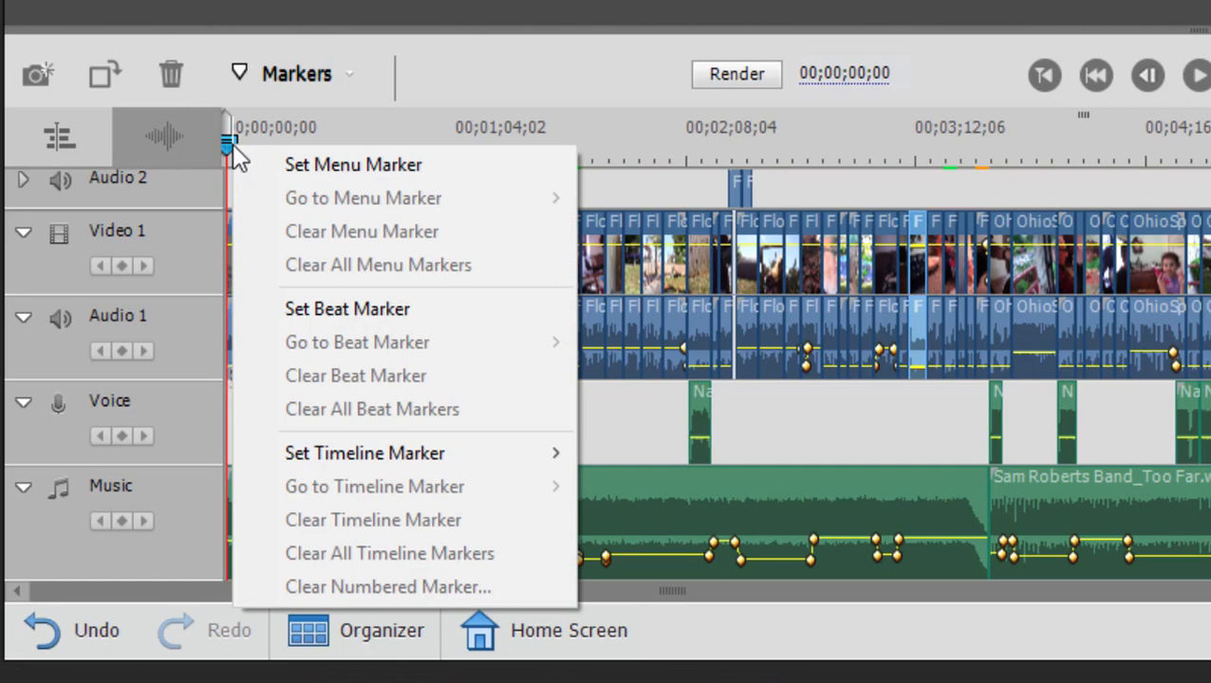
mouse_move(453, 64)
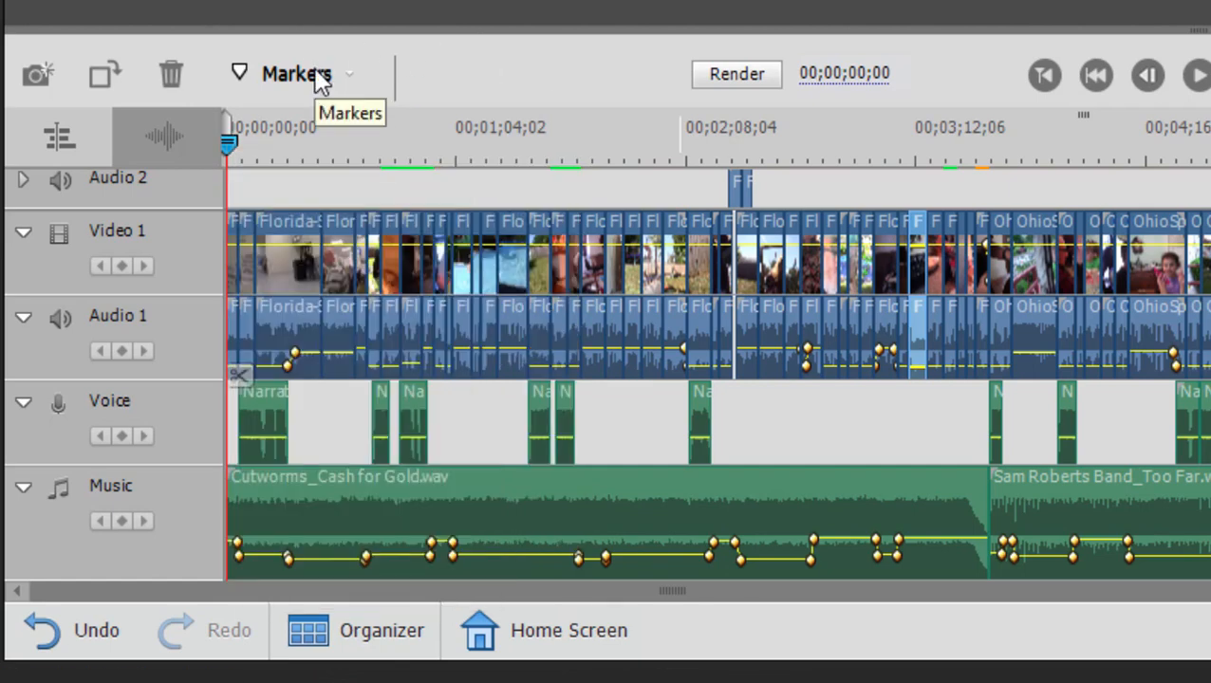
click(296, 72)
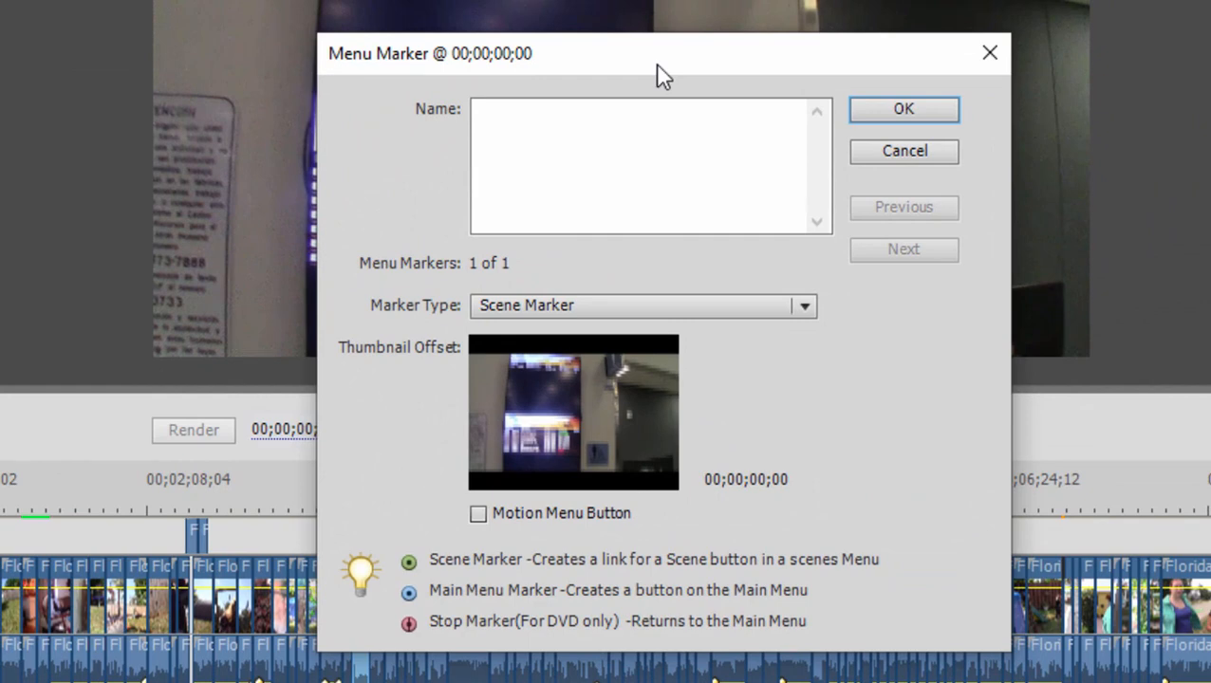
- Enter 'Arriving' as the name of the opening scene marker
click(642, 166)
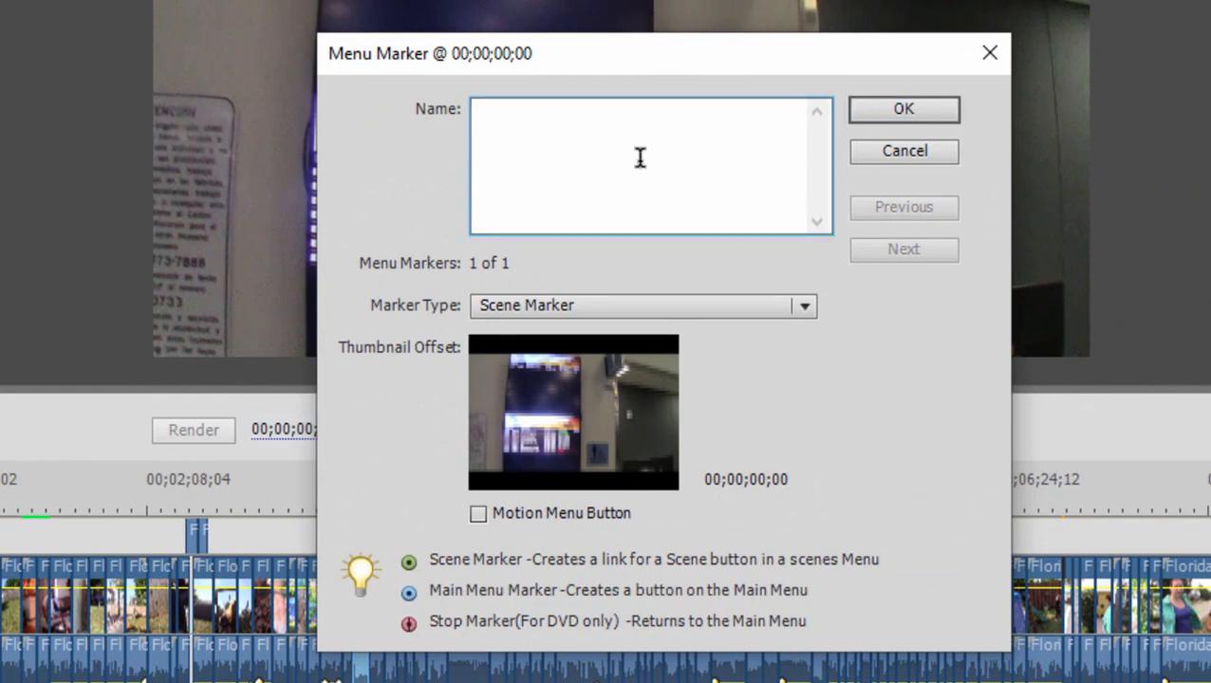
text(Arriving)
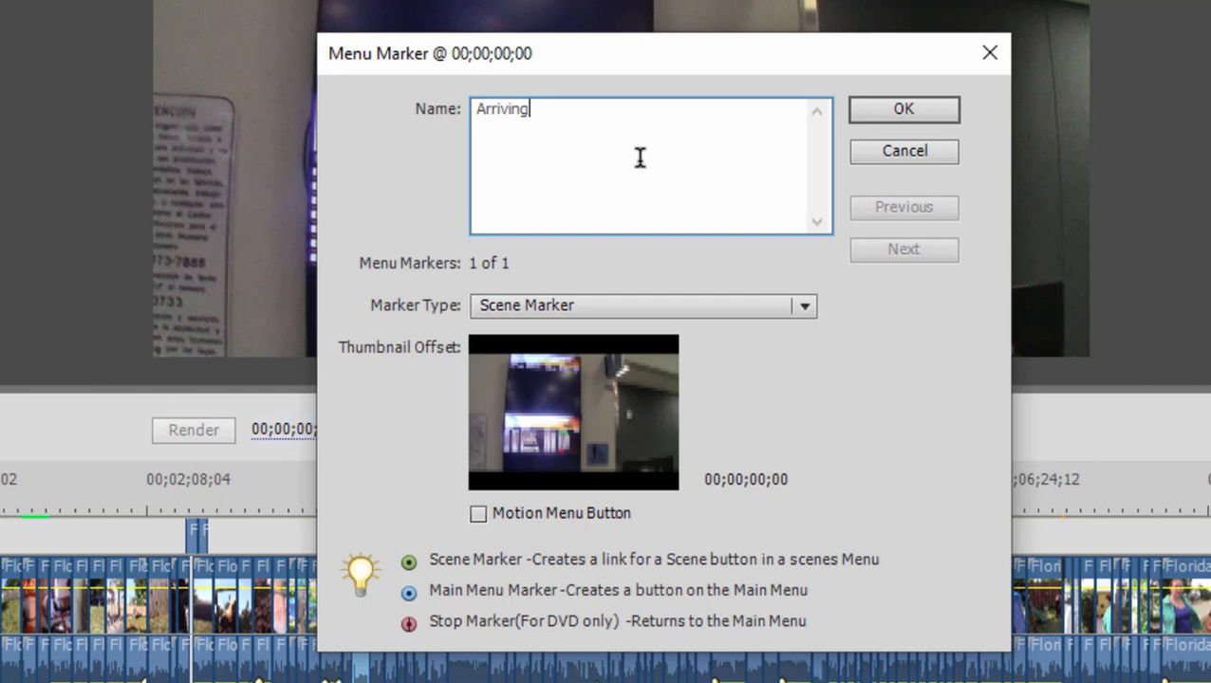
mouse_move(715, 467)
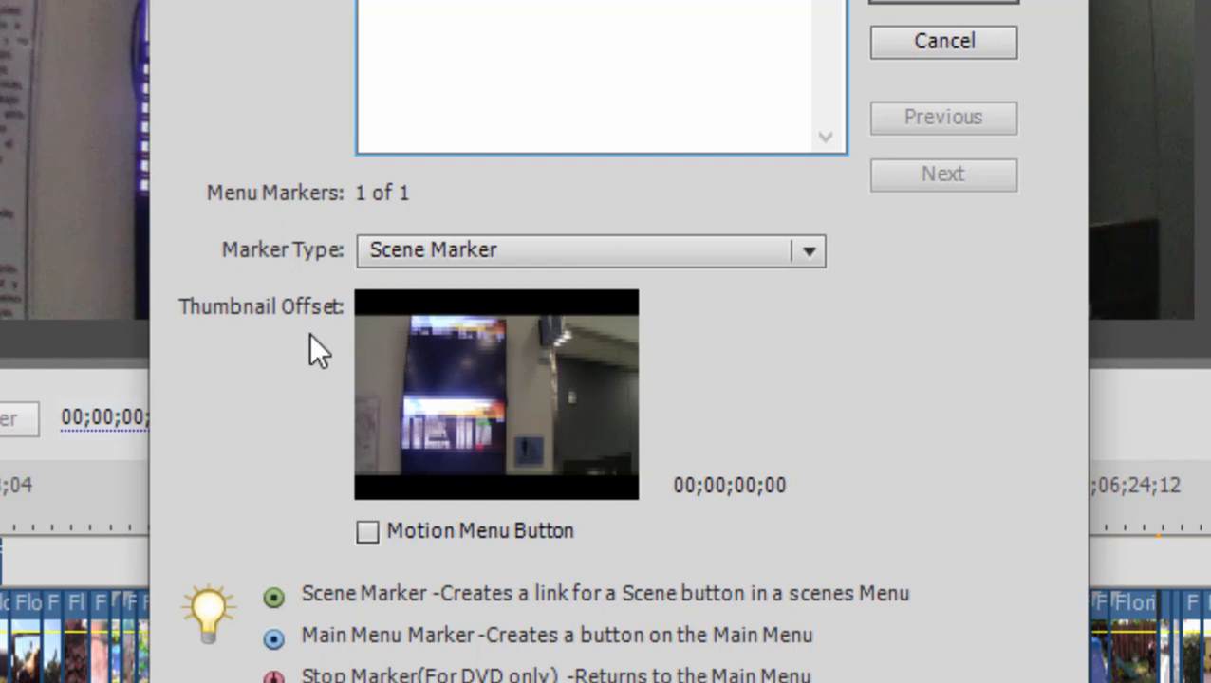
mouse_move(630, 397)
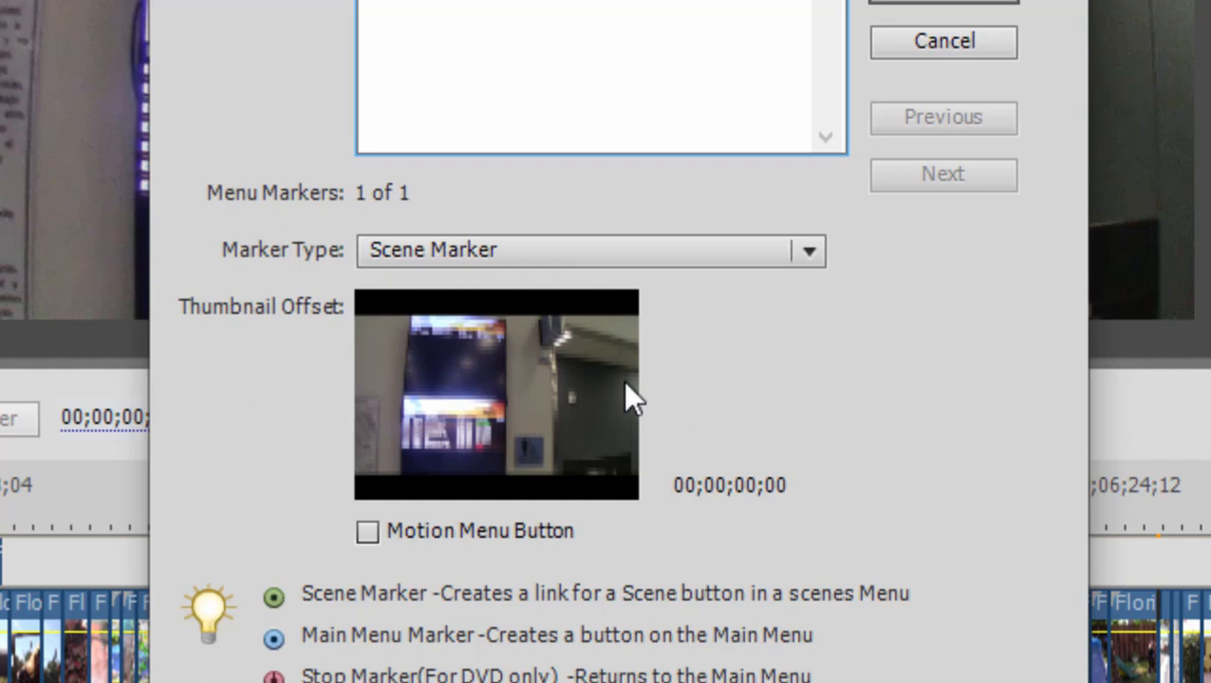
mouse_move(425, 497)
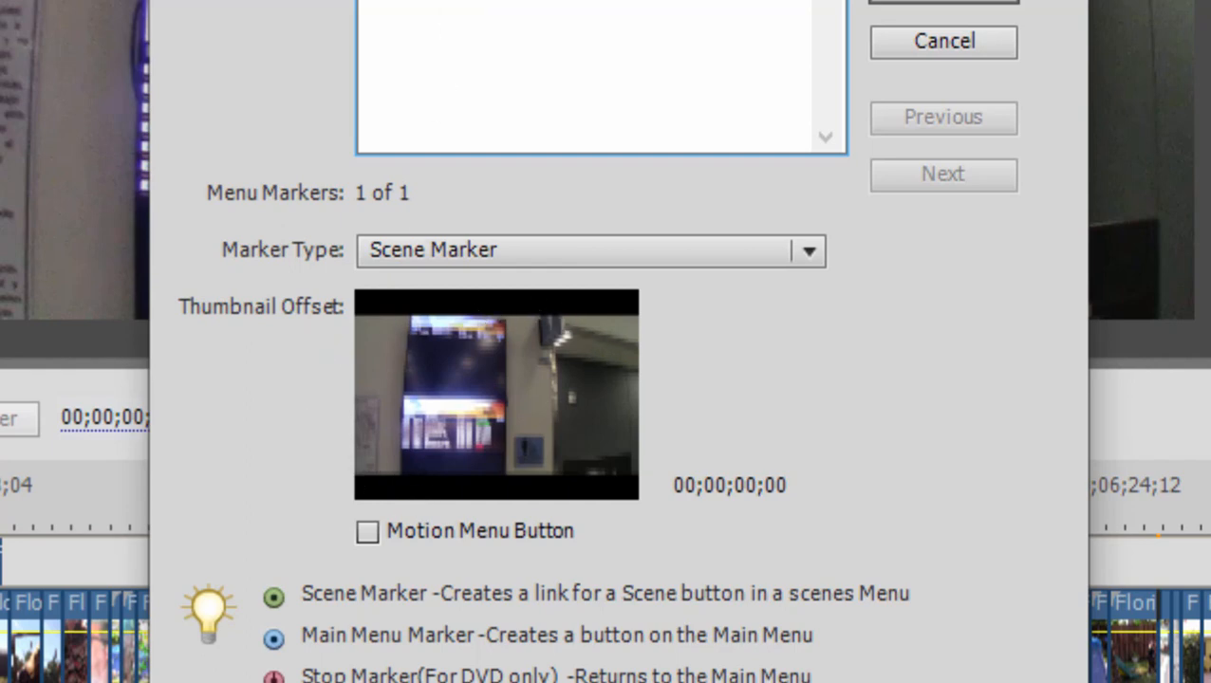
mouse_move(547, 270)
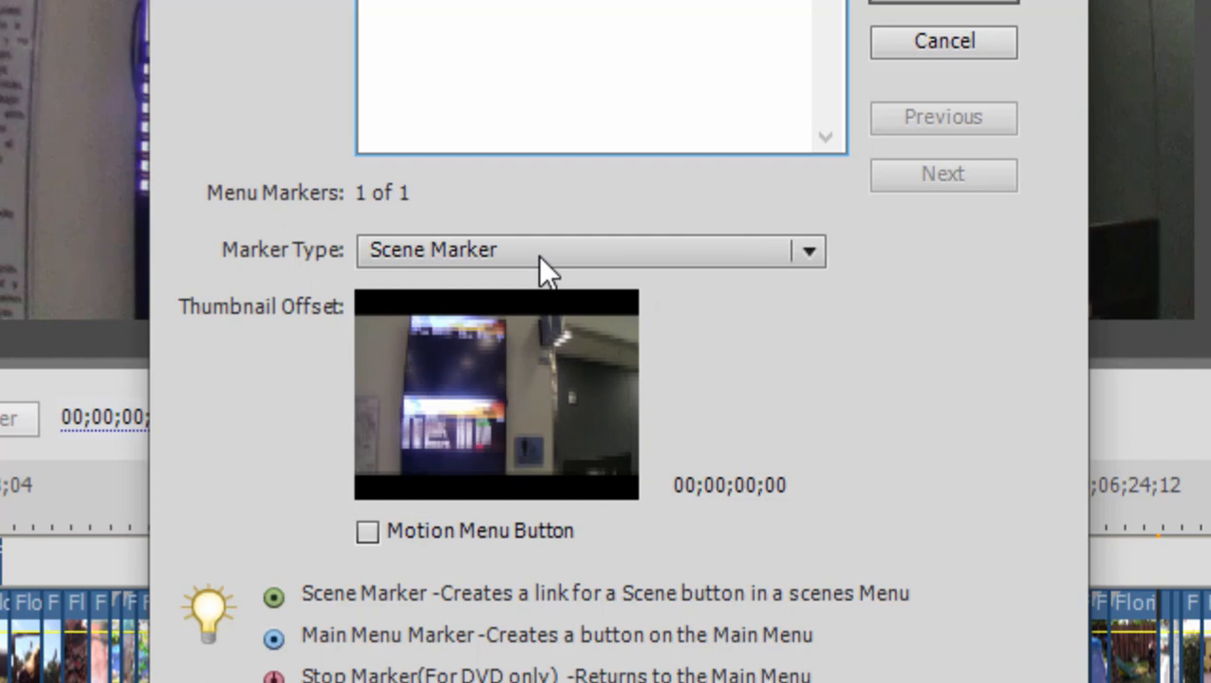
mouse_move(782, 486)
text(Arriving)
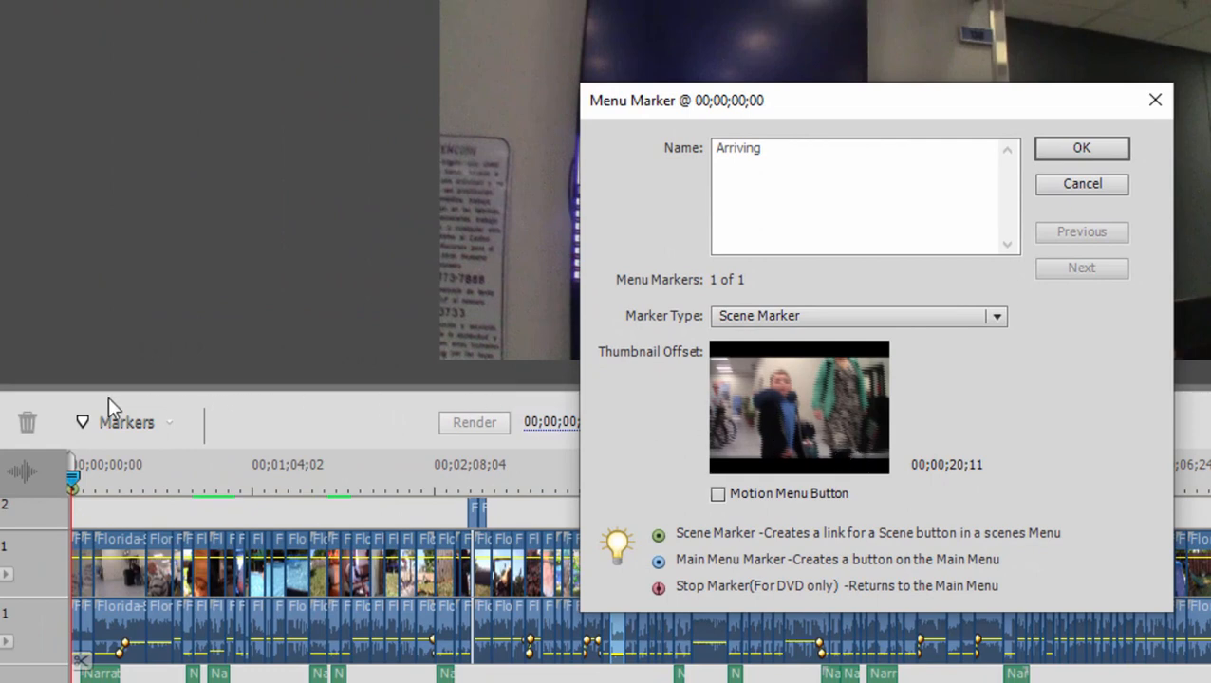
mouse_move(958, 448)
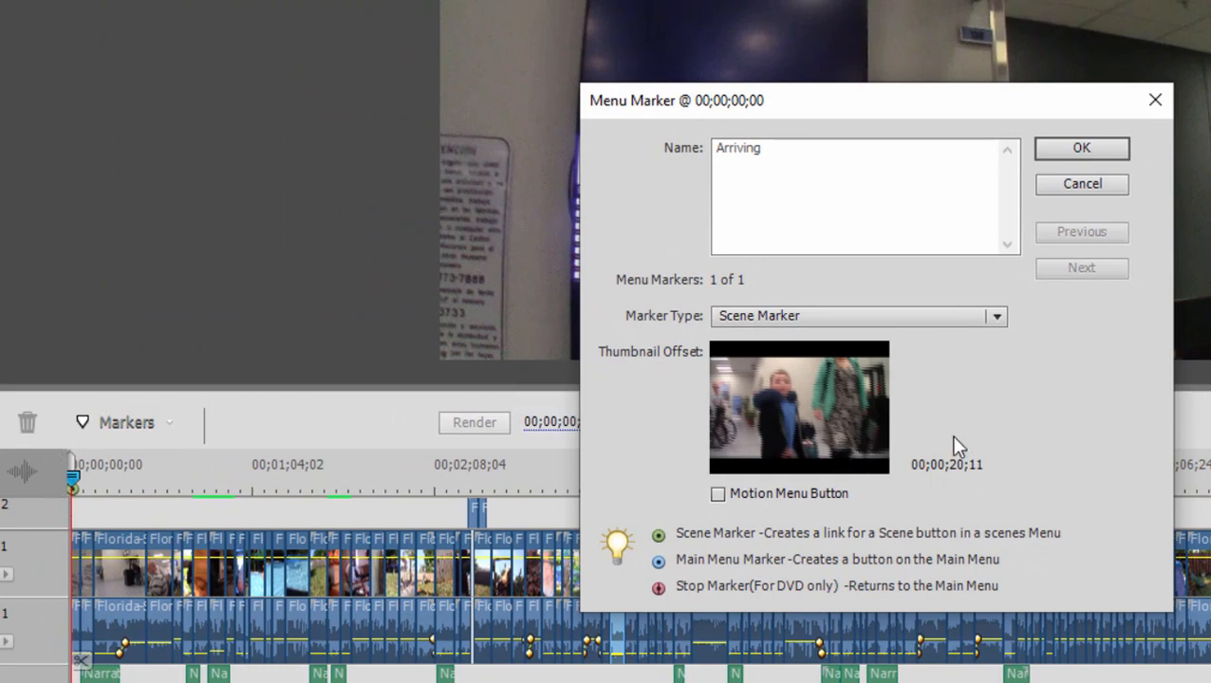
mouse_move(1010, 453)
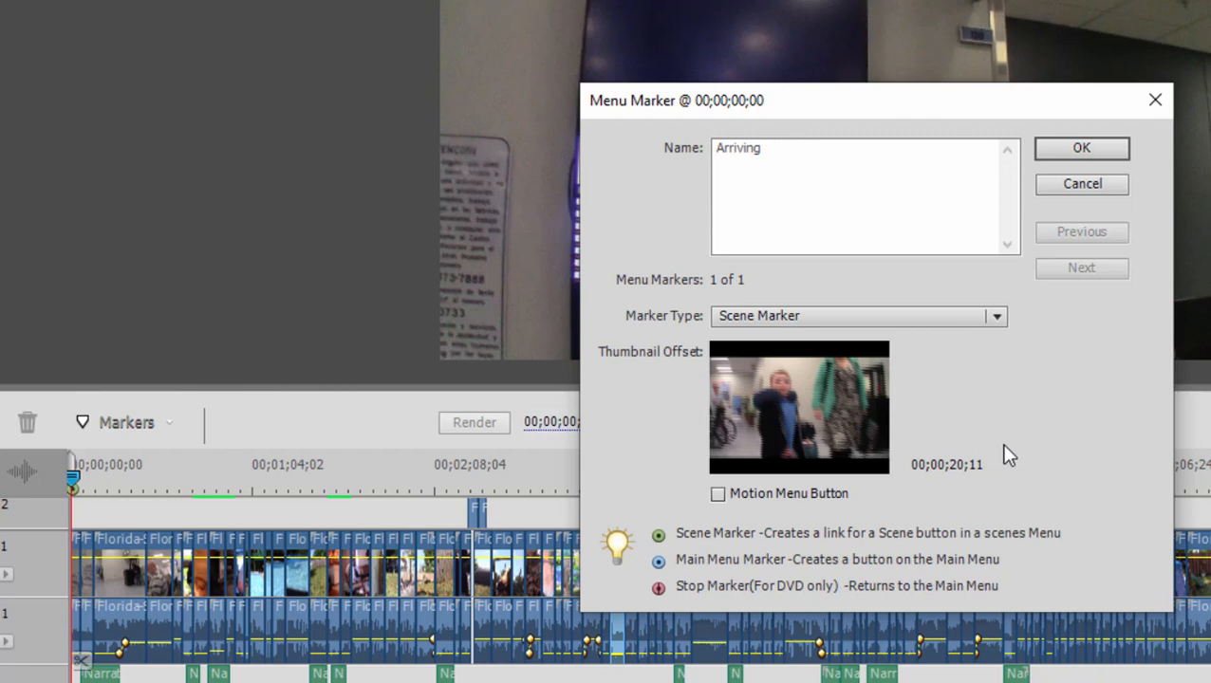
mouse_move(933, 452)
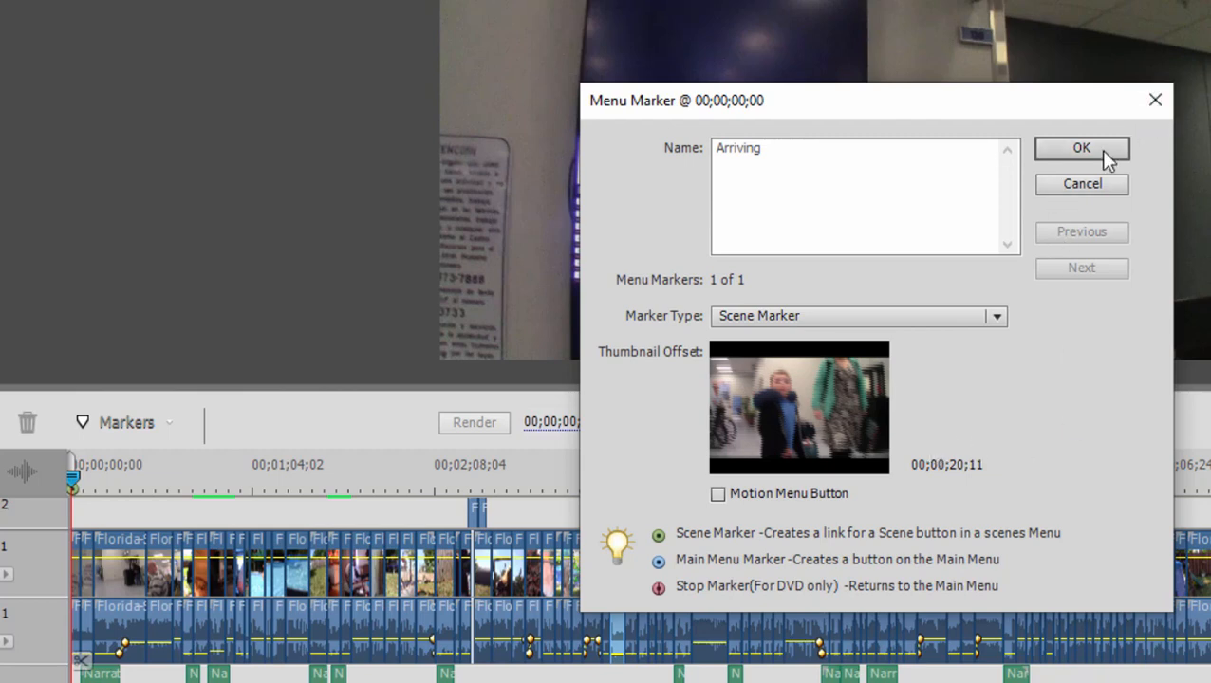
- Confirm the Arriving marker and start a new menu marker near 00;01;07;19
click(1082, 148)
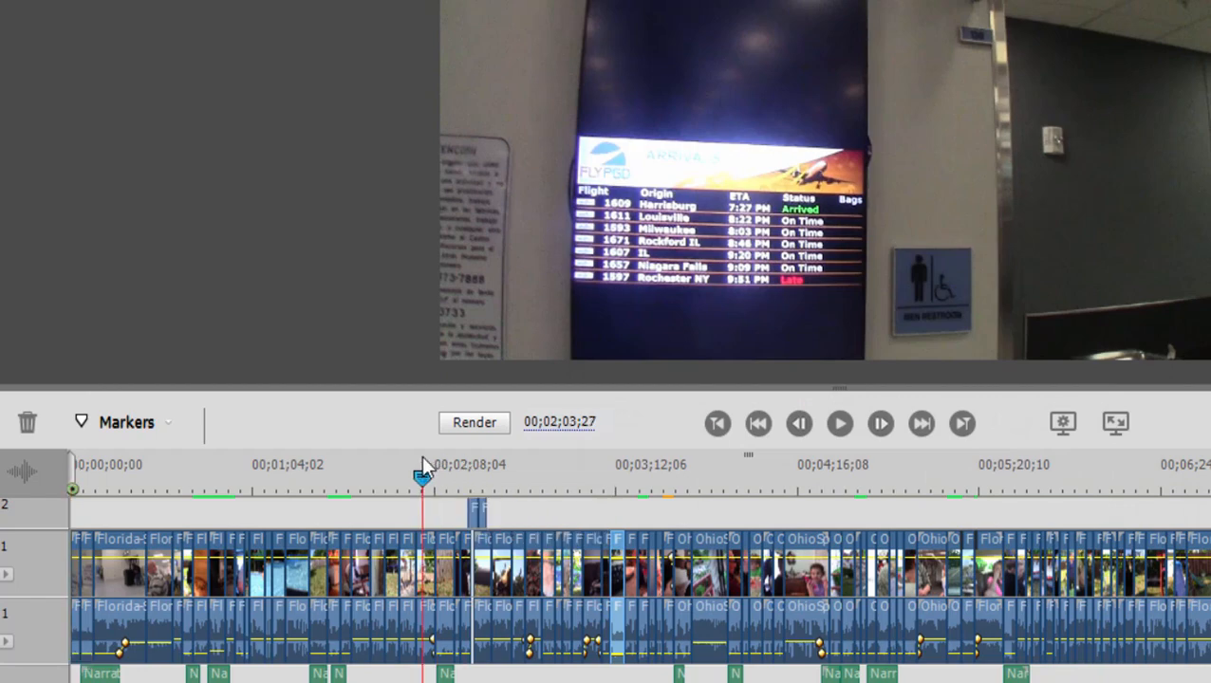
click(261, 489)
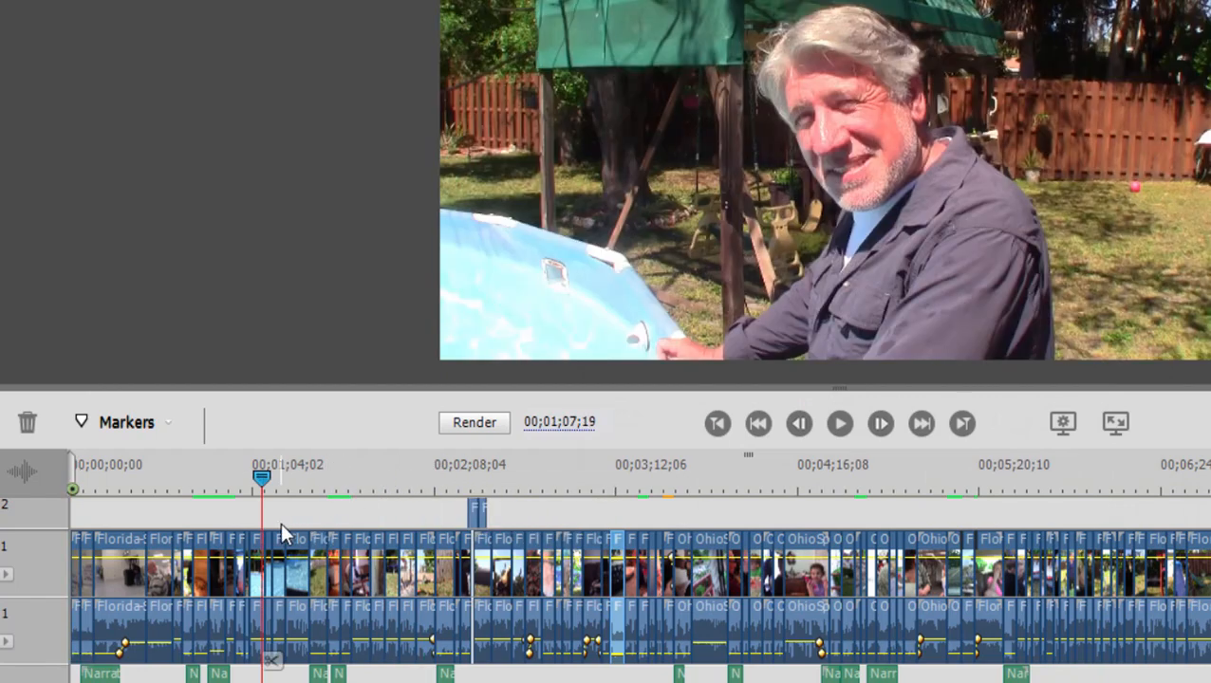
right_click(262, 479)
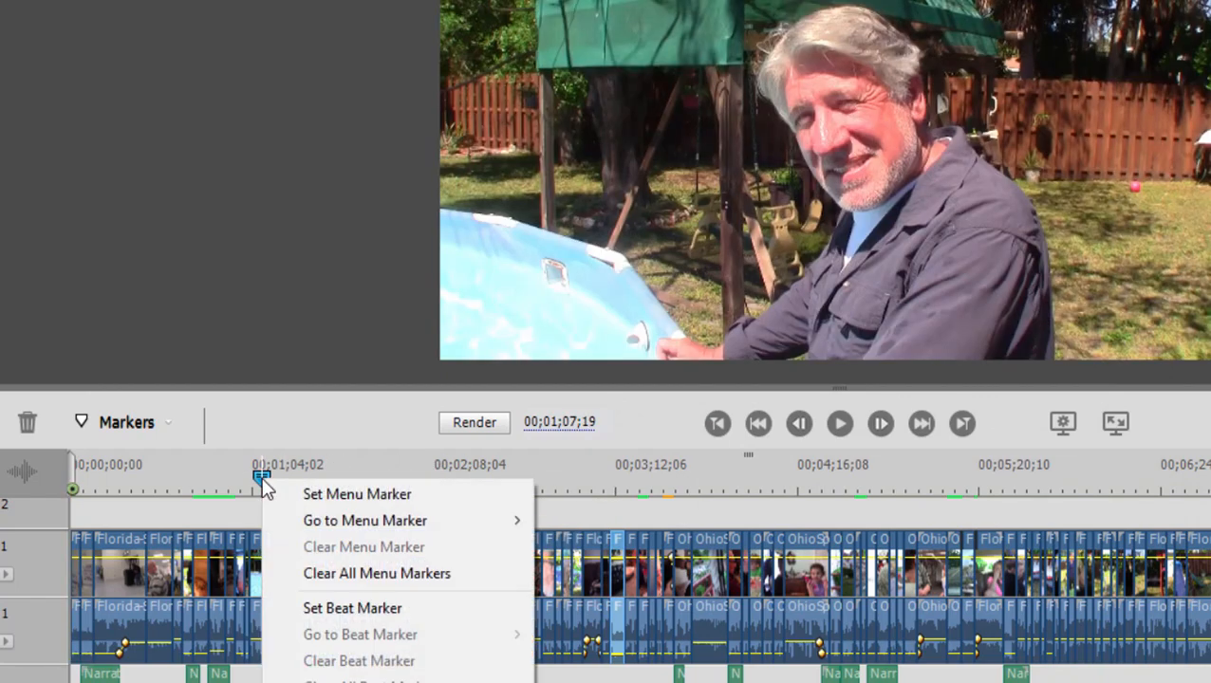
mouse_move(399, 494)
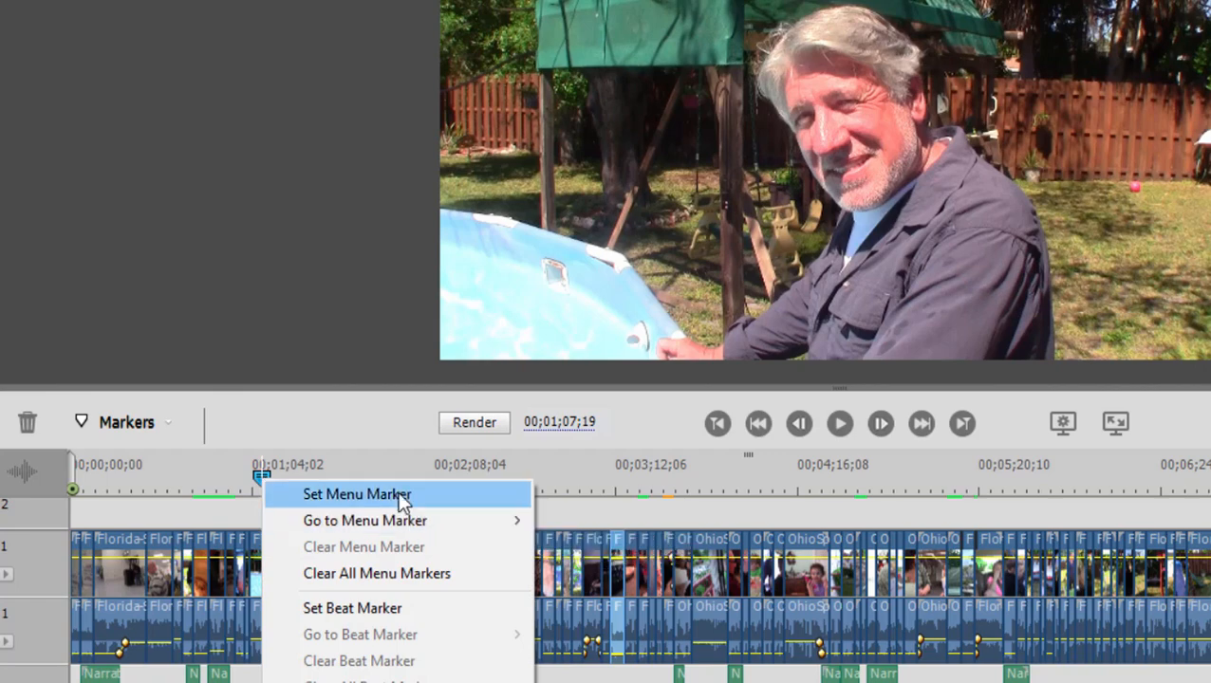
click(356, 494)
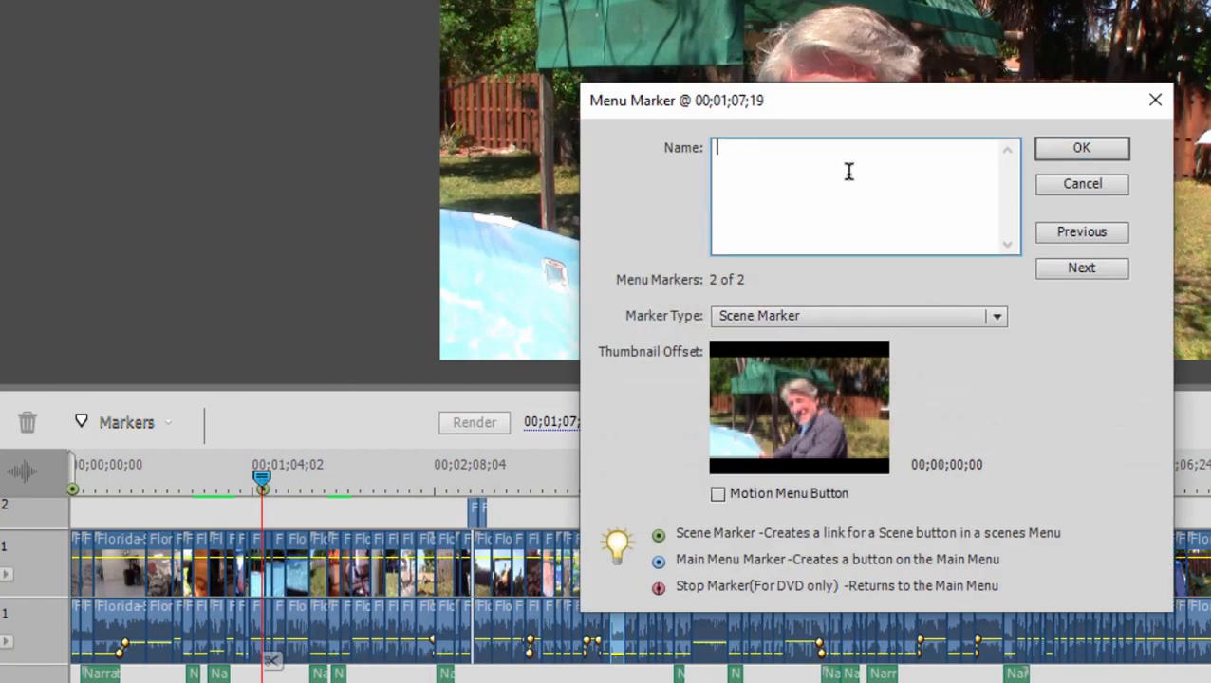
- Name the second marker 'New Friends' and keep Scene Marker as its type
text(New Fr)
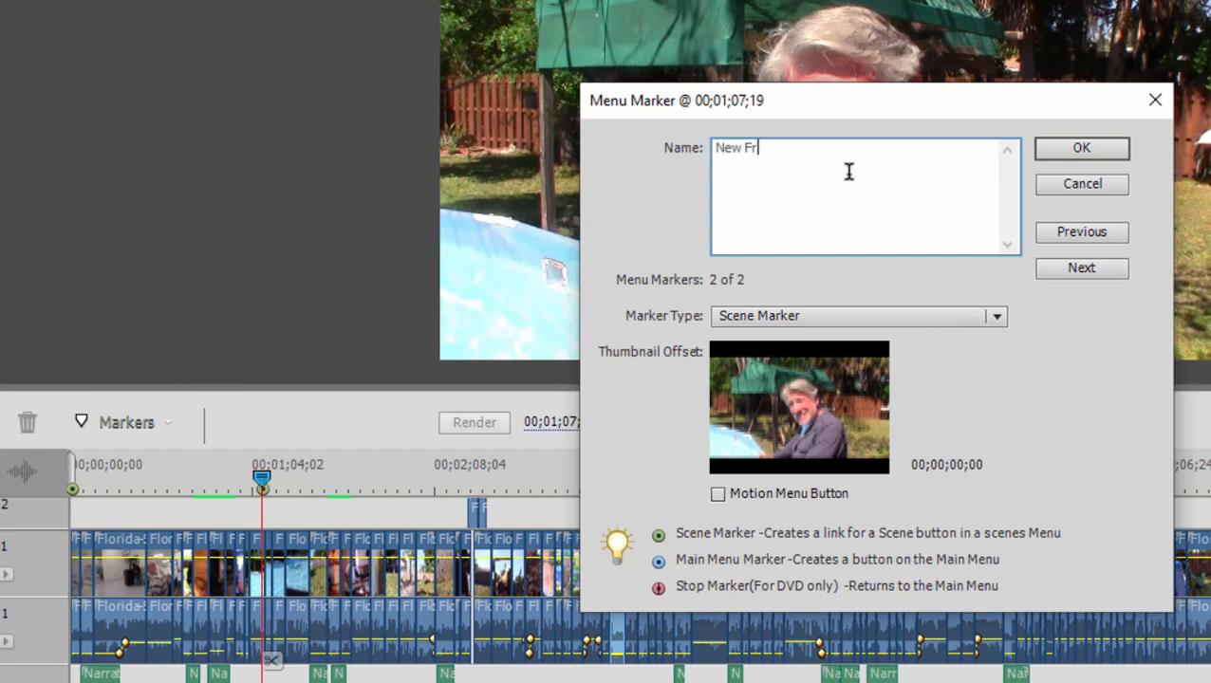
text(iends)
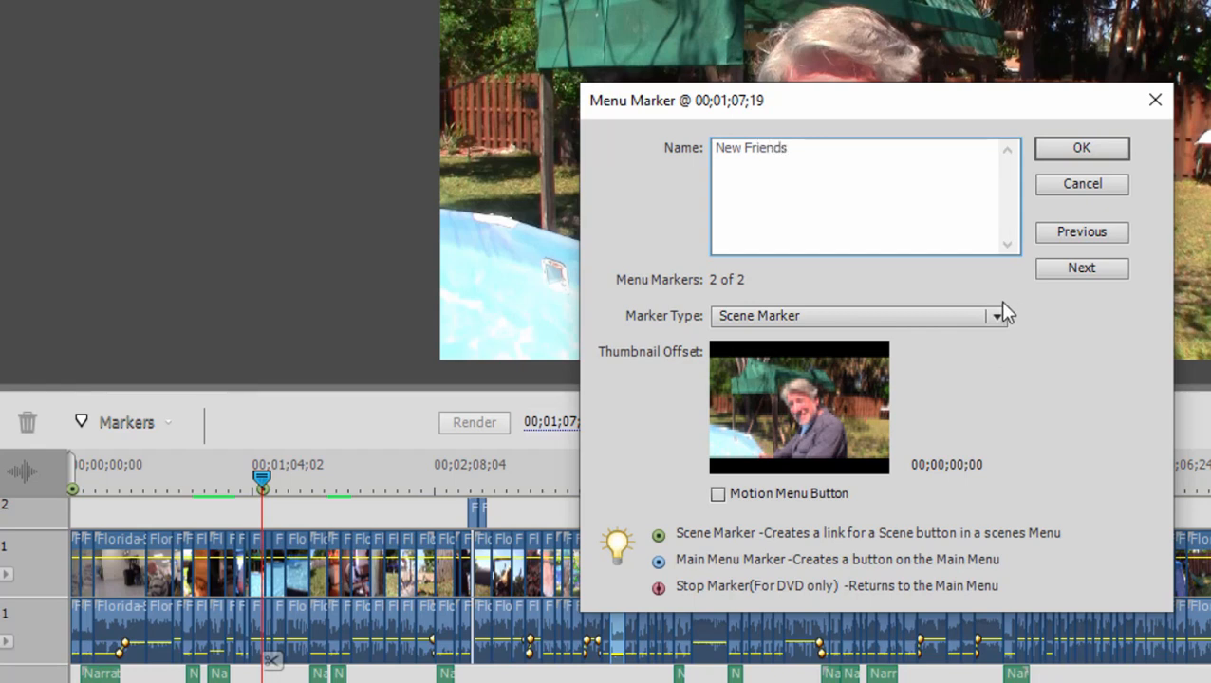
click(994, 315)
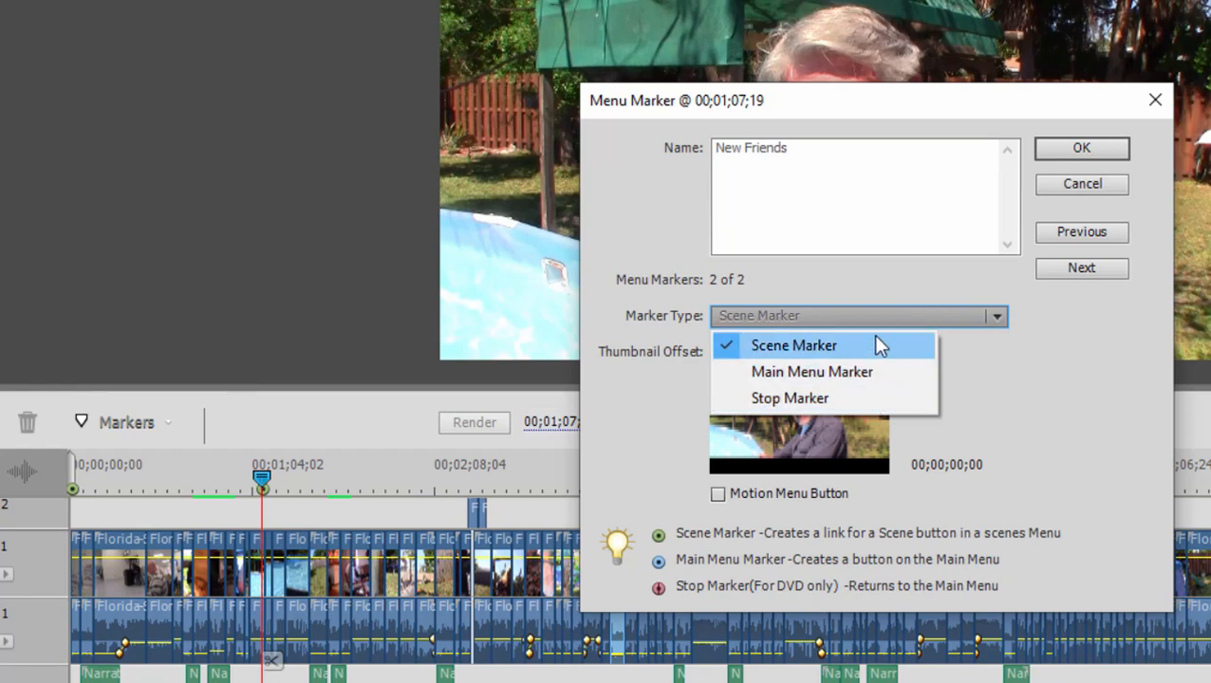
mouse_move(911, 398)
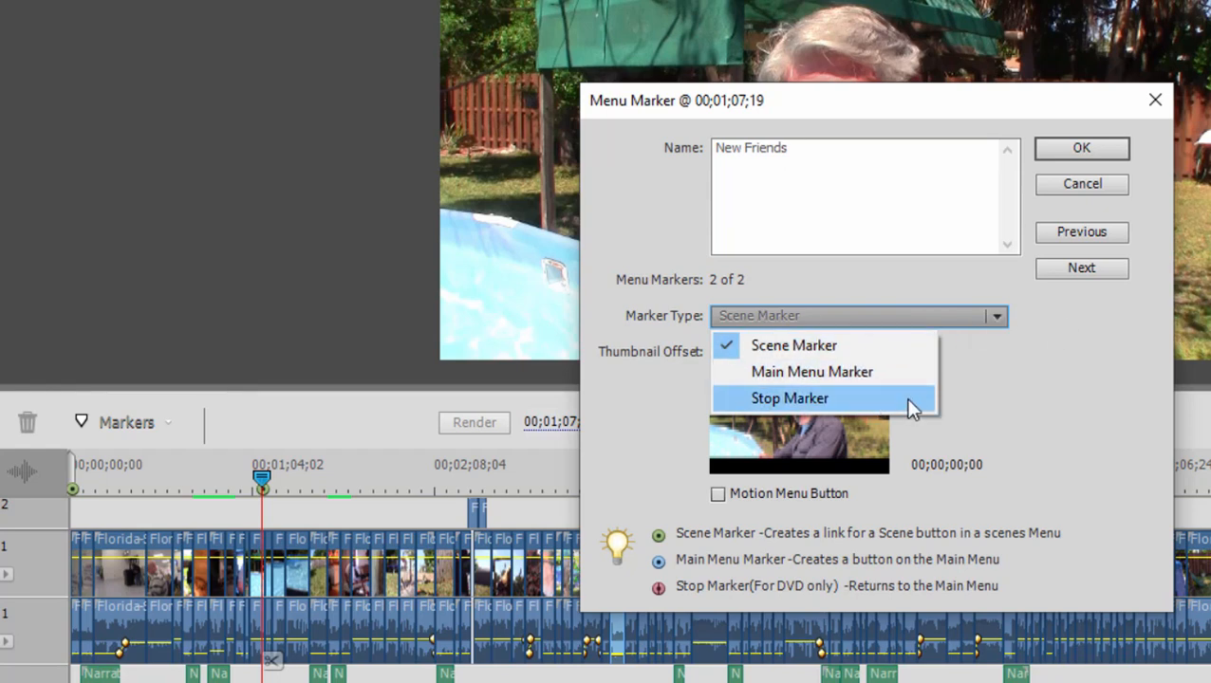
mouse_move(926, 285)
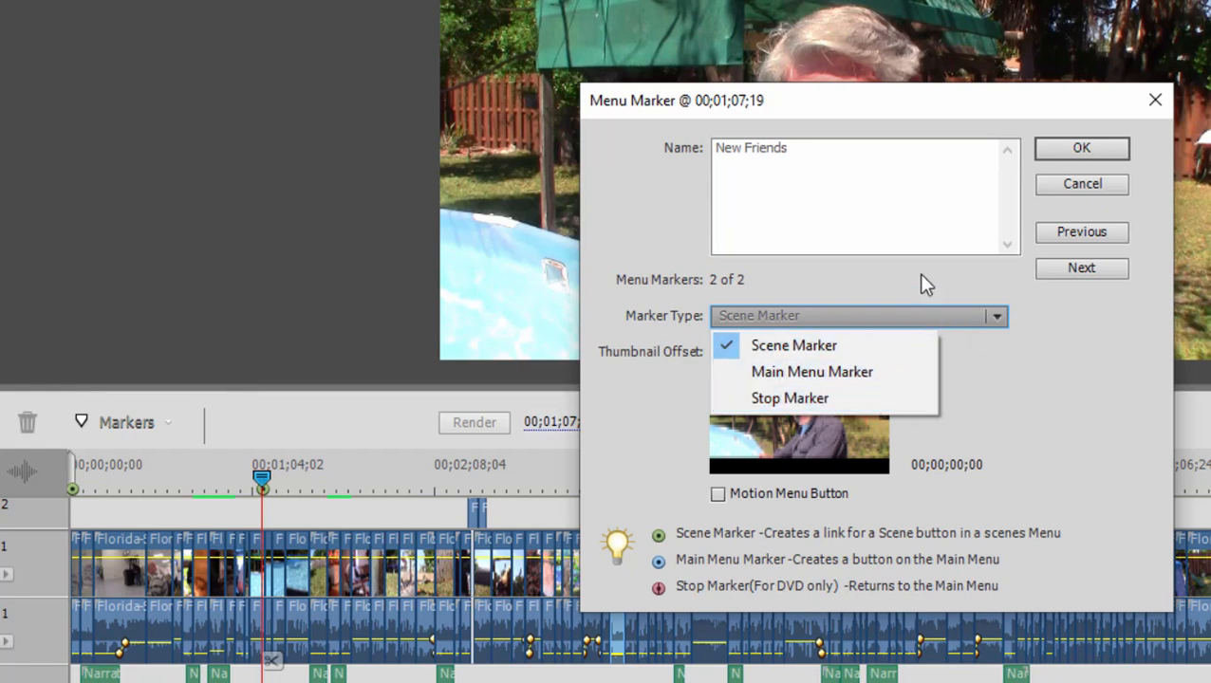
mouse_move(888, 346)
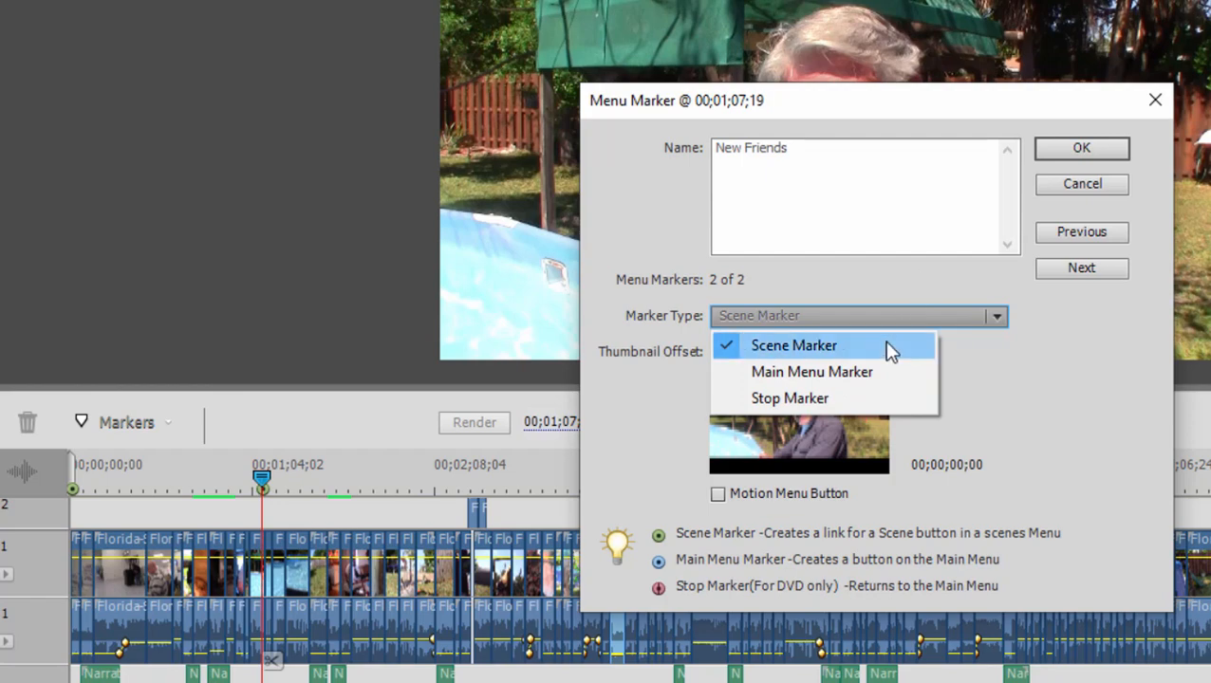
click(794, 345)
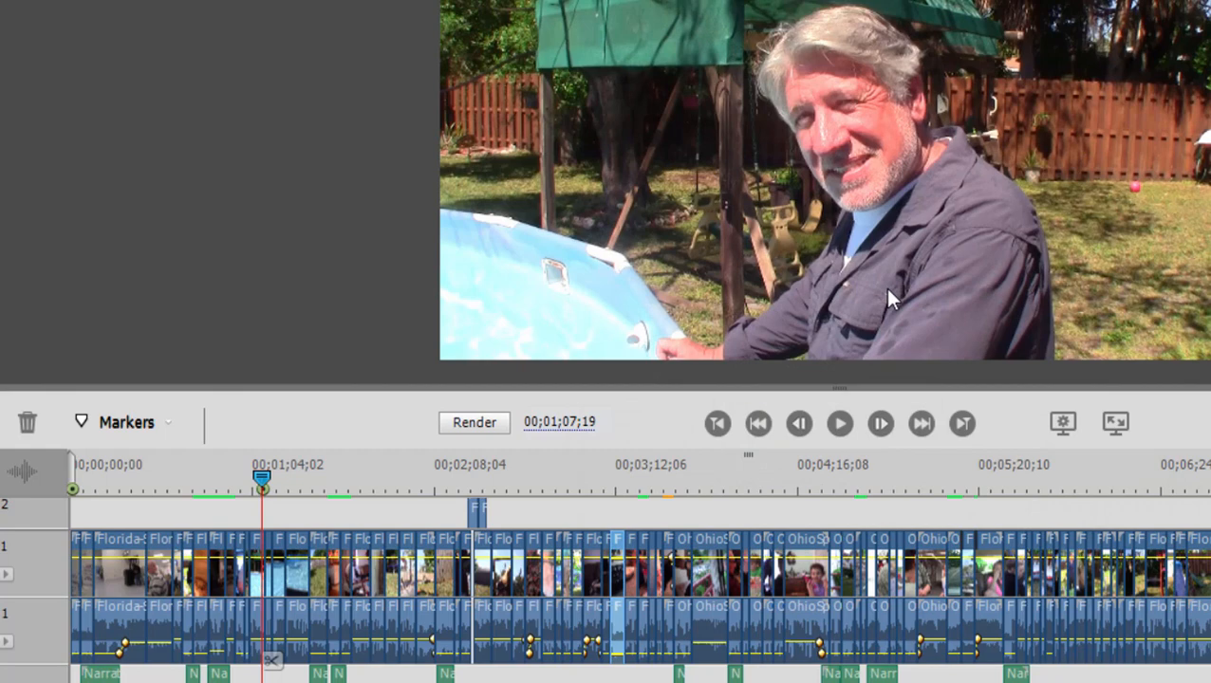
- Add a third scene menu marker at 00;04;22;04 and confirm it
click(865, 490)
text(The)
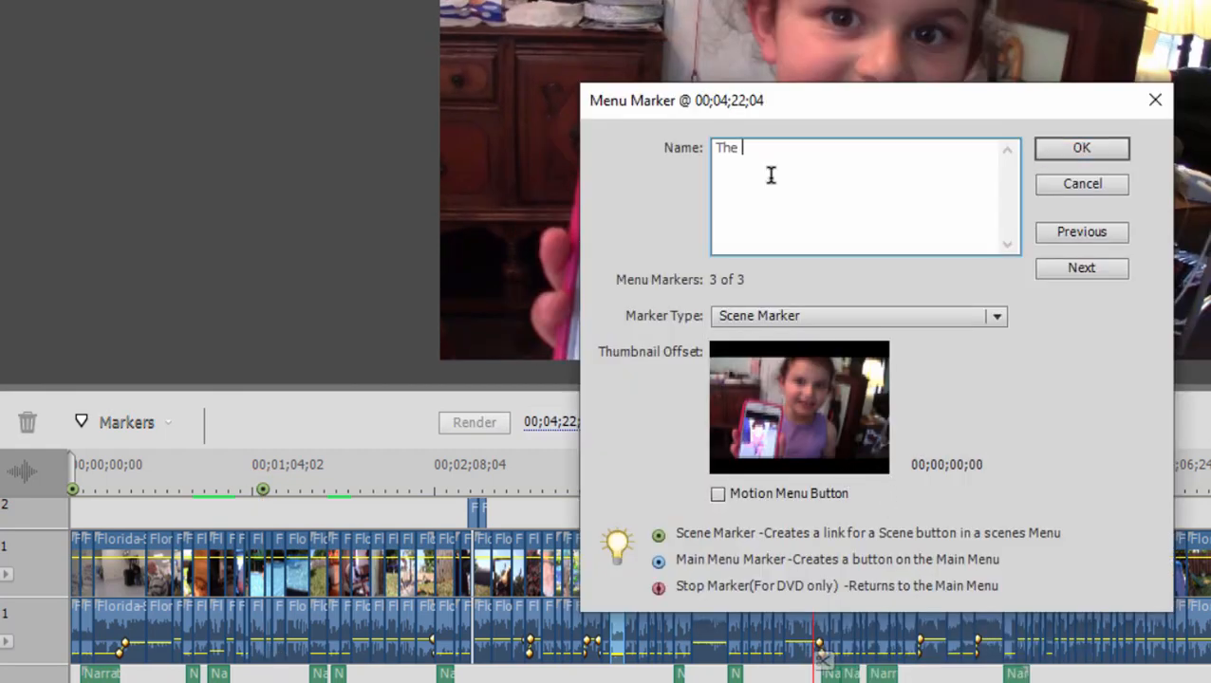
click(1081, 148)
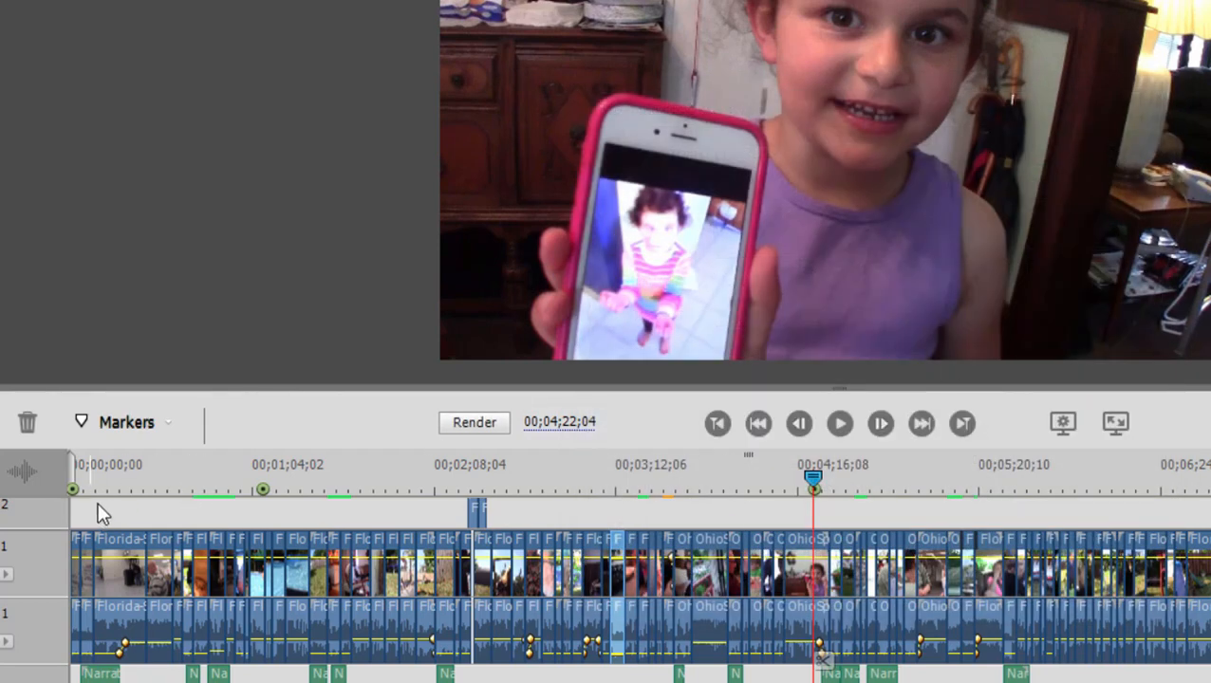
mouse_move(264, 490)
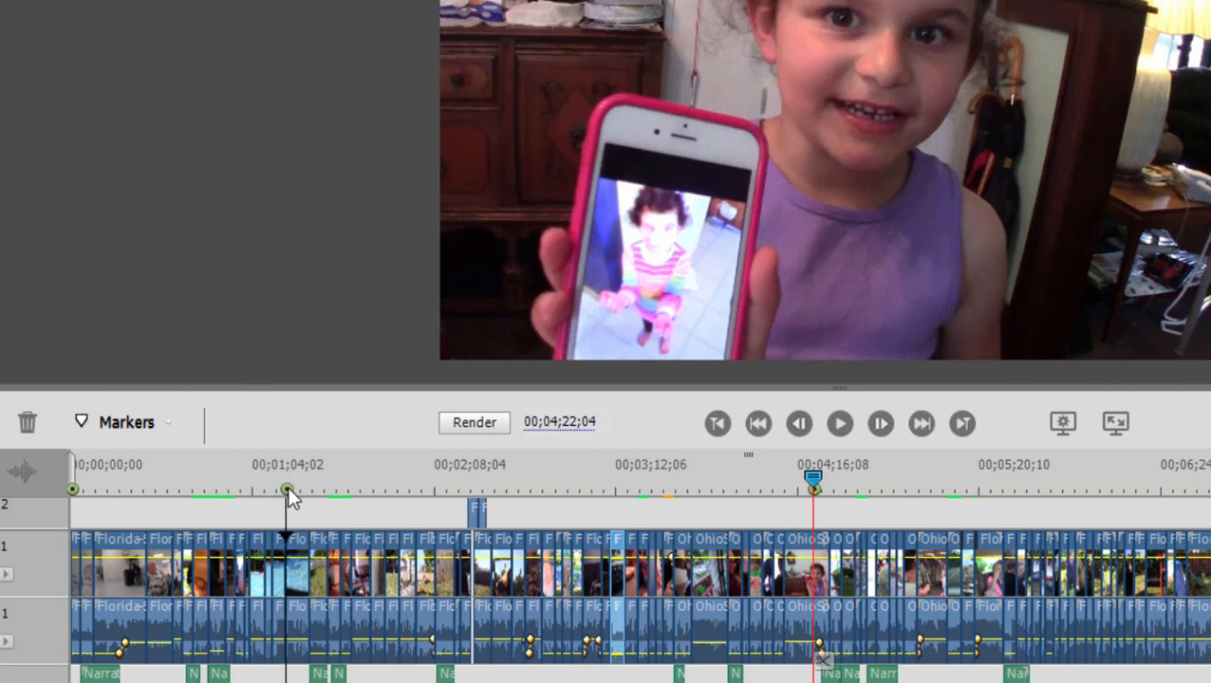
mouse_move(288, 497)
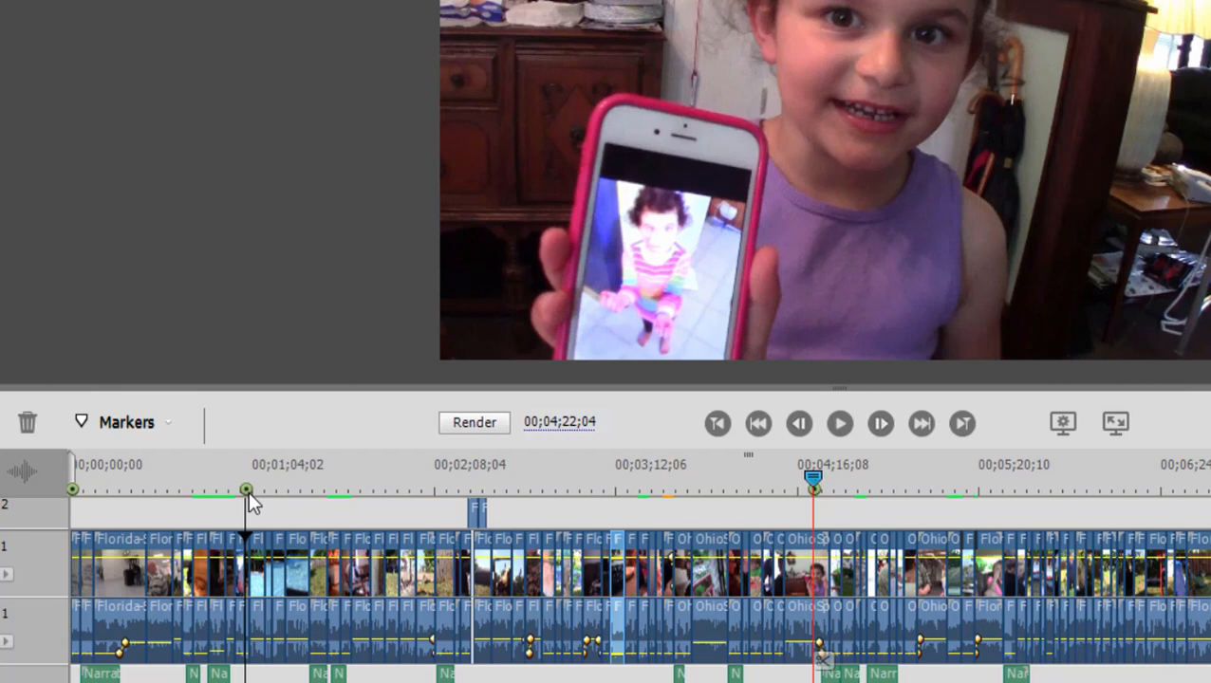
- Drag the New Friends marker slightly to the right on the time ruler
drag(246, 490, 266, 489)
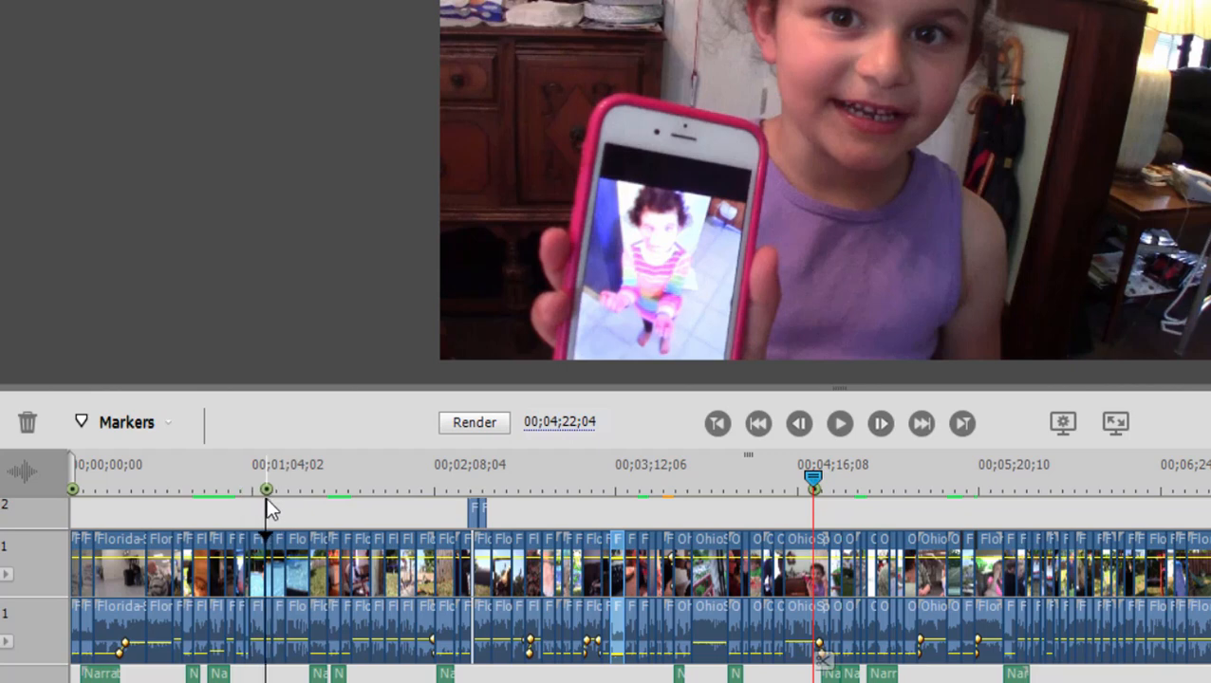
mouse_move(267, 490)
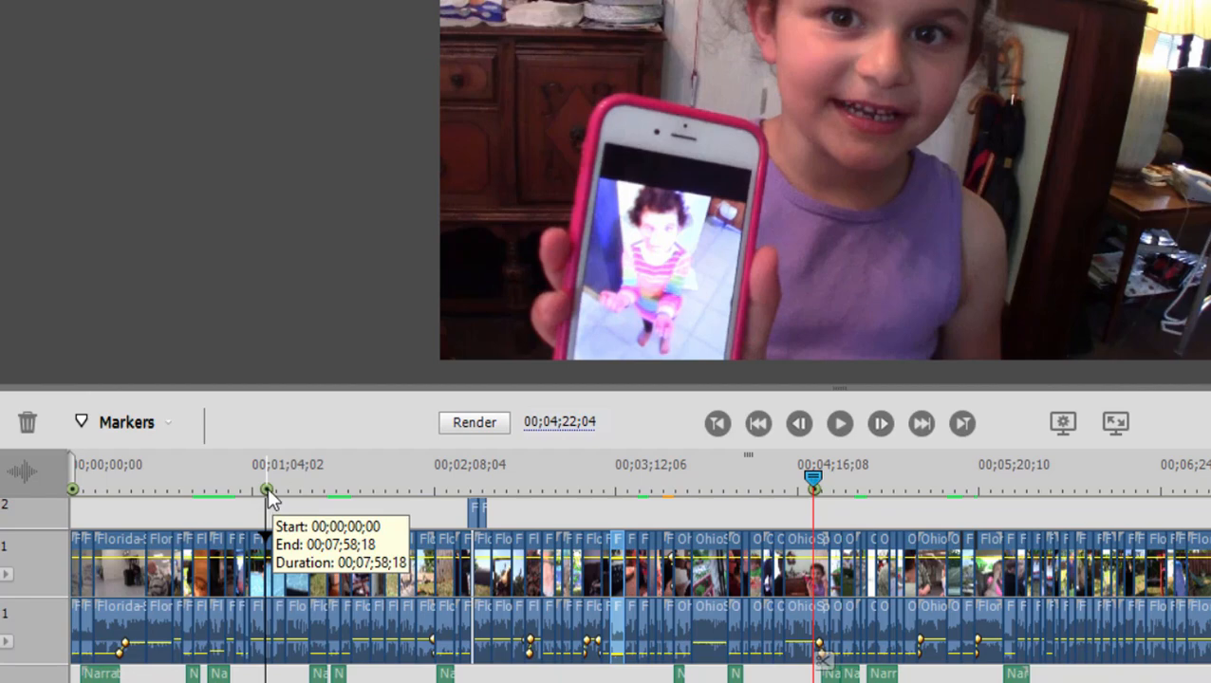
double_click(266, 490)
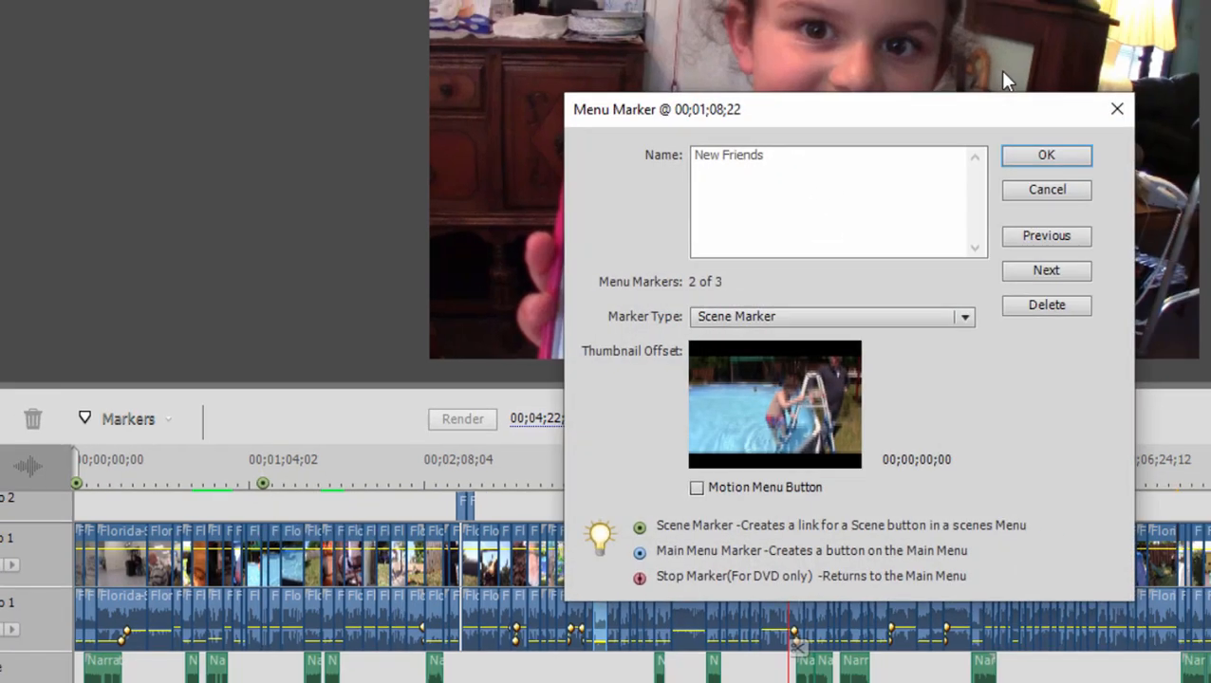
click(1046, 155)
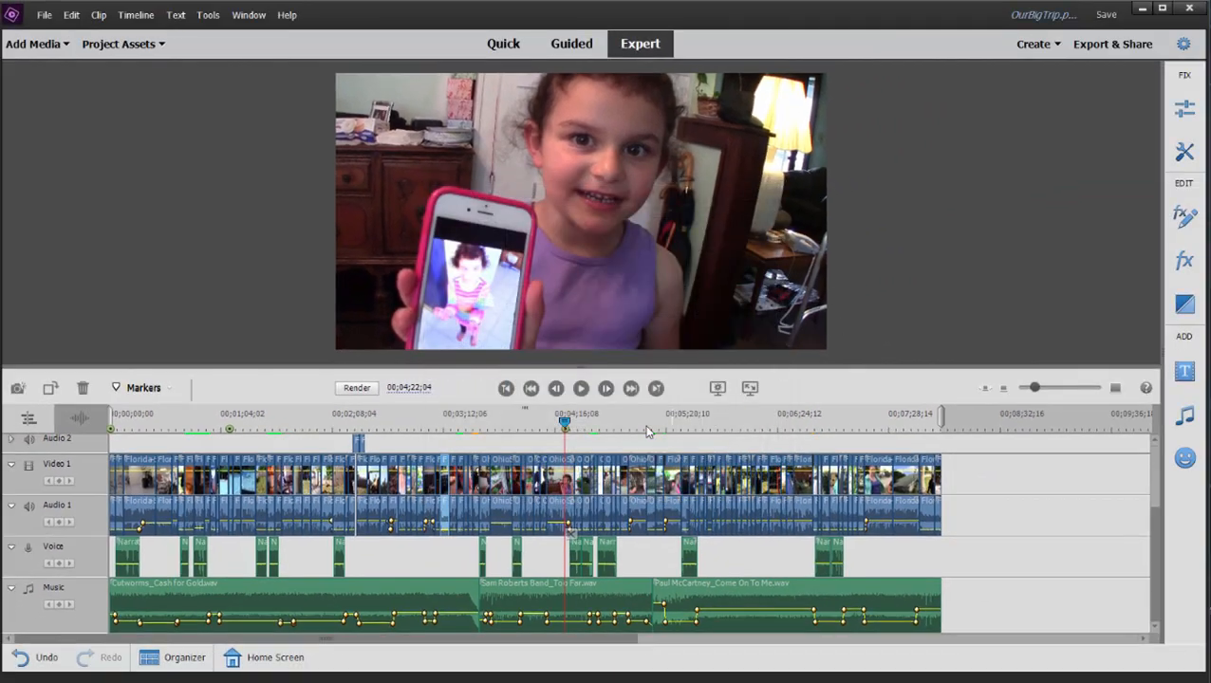